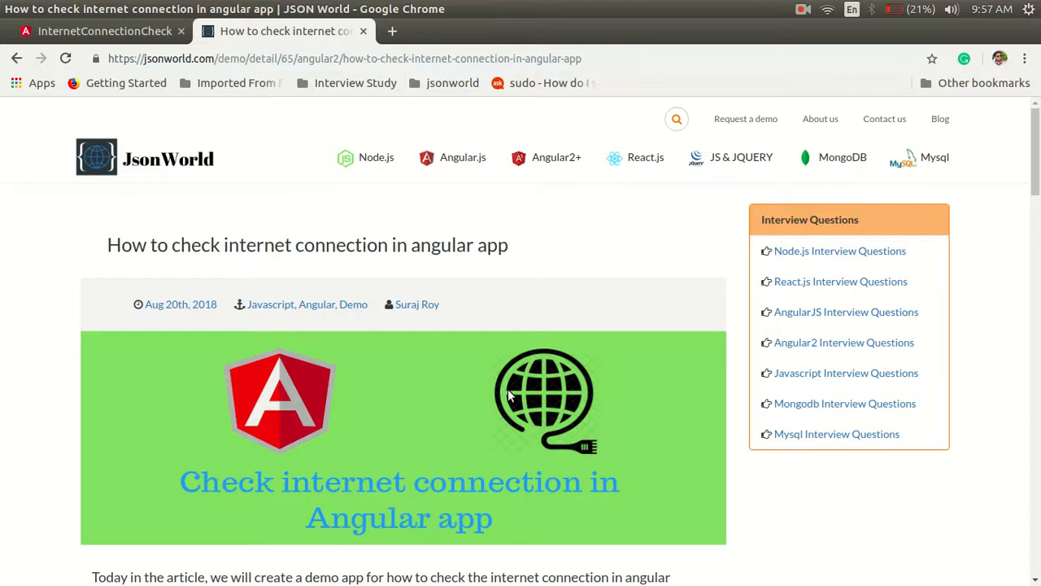
pyautogui.moveTo(634, 413)
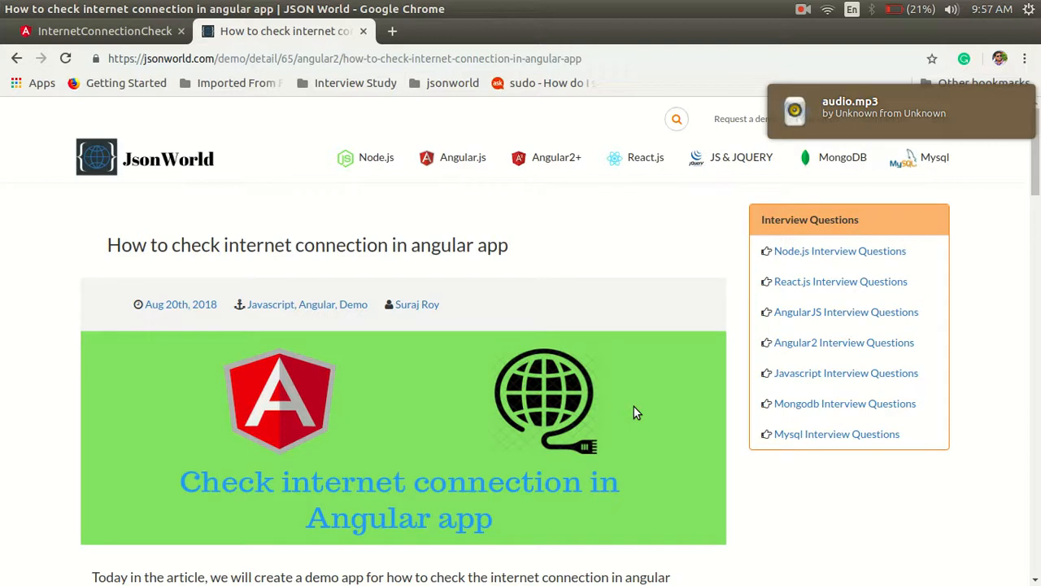
# Step: Scroll up and down through the JsonWorld Angular internet-connection article to skim its sections
pyautogui.scroll(-3)
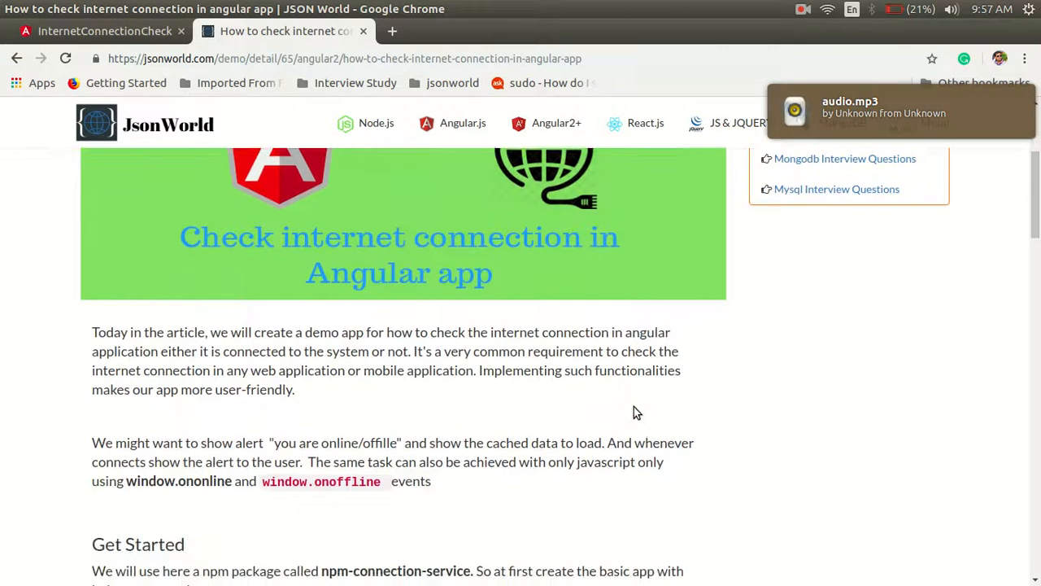
pyautogui.scroll(3)
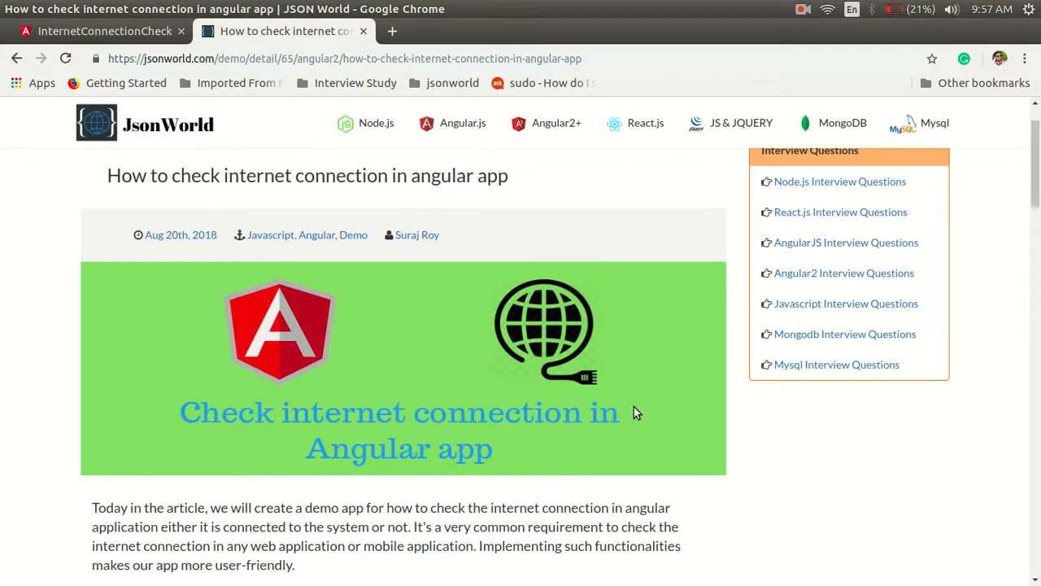
pyautogui.scroll(-3)
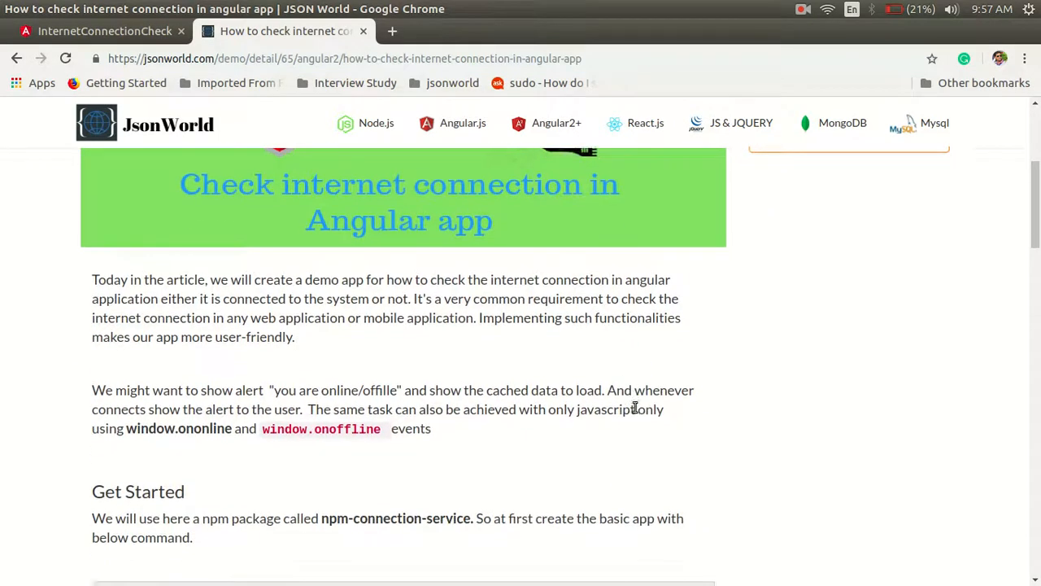
pyautogui.scroll(-3)
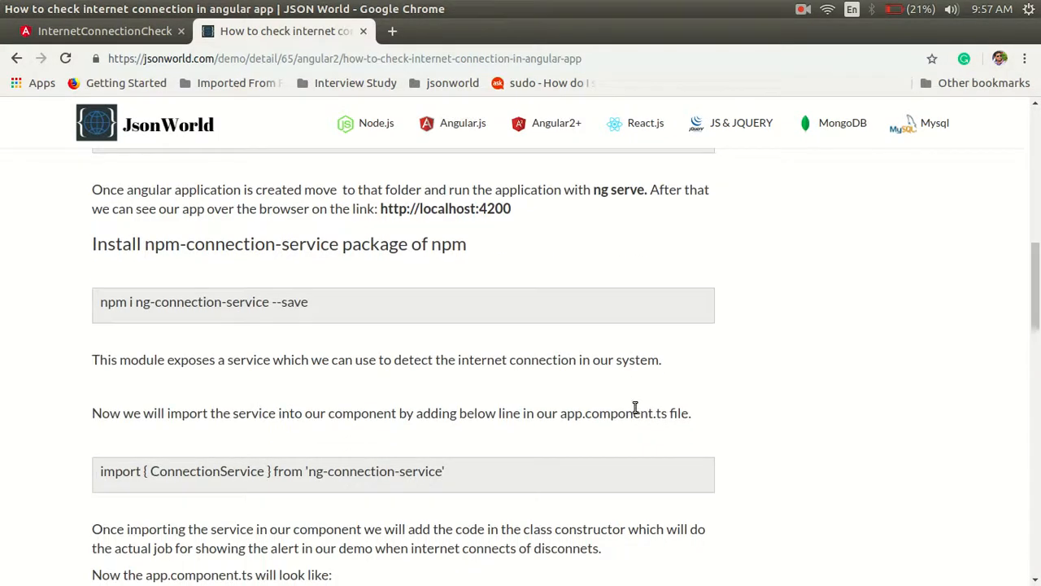
pyautogui.scroll(3)
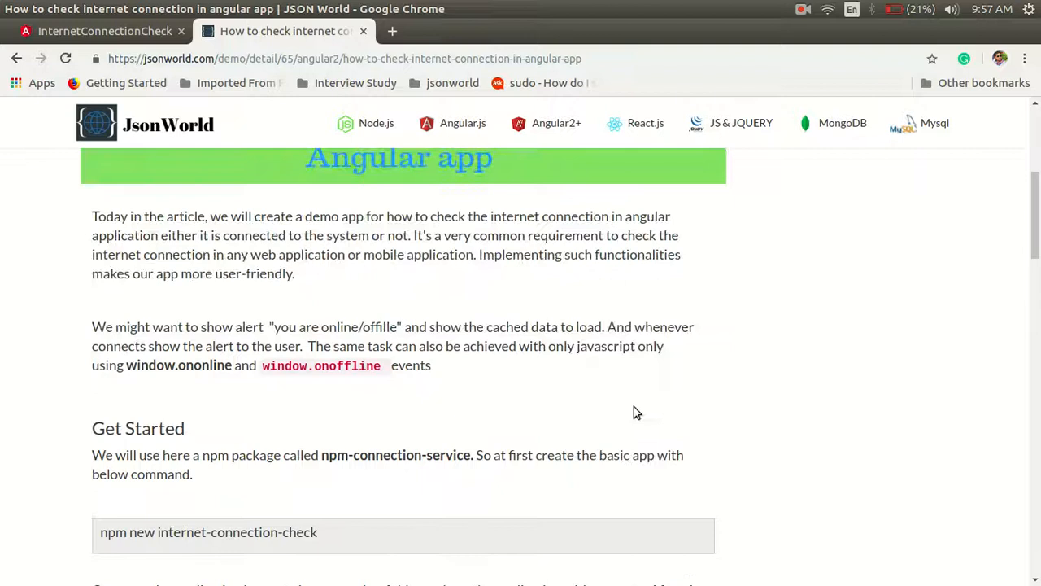
pyautogui.scroll(3)
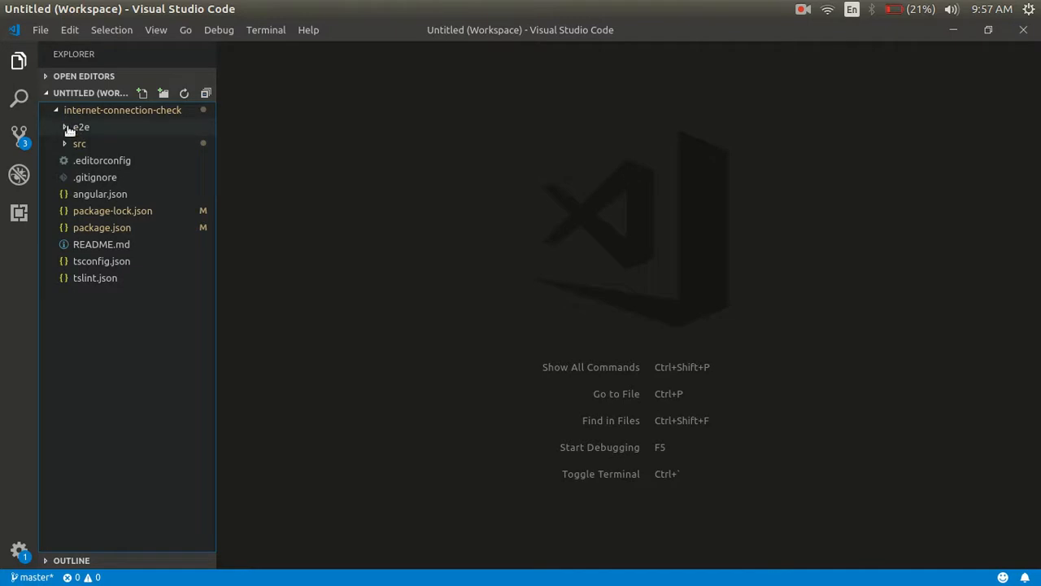
# Step: Expand src/app, show app.component.ts and highlight the ConnectionService import
pyautogui.click(78, 143)
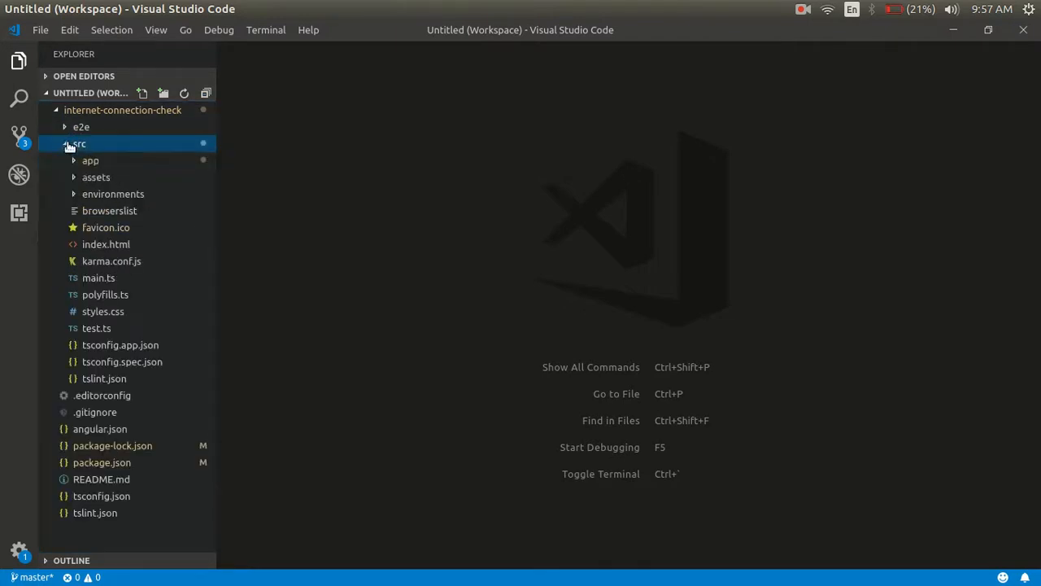
pyautogui.click(91, 161)
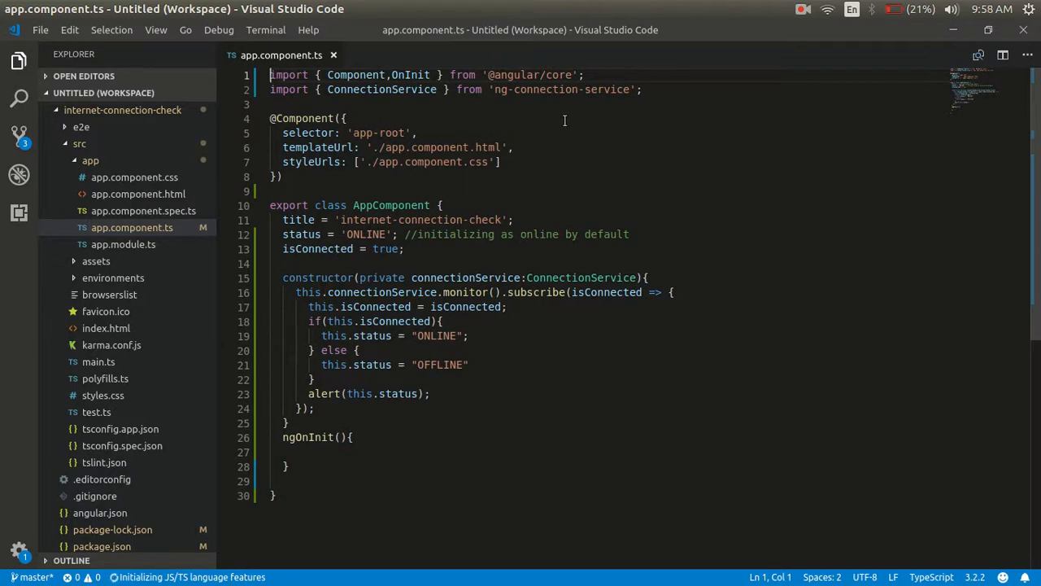
pyautogui.doubleClick(615, 90)
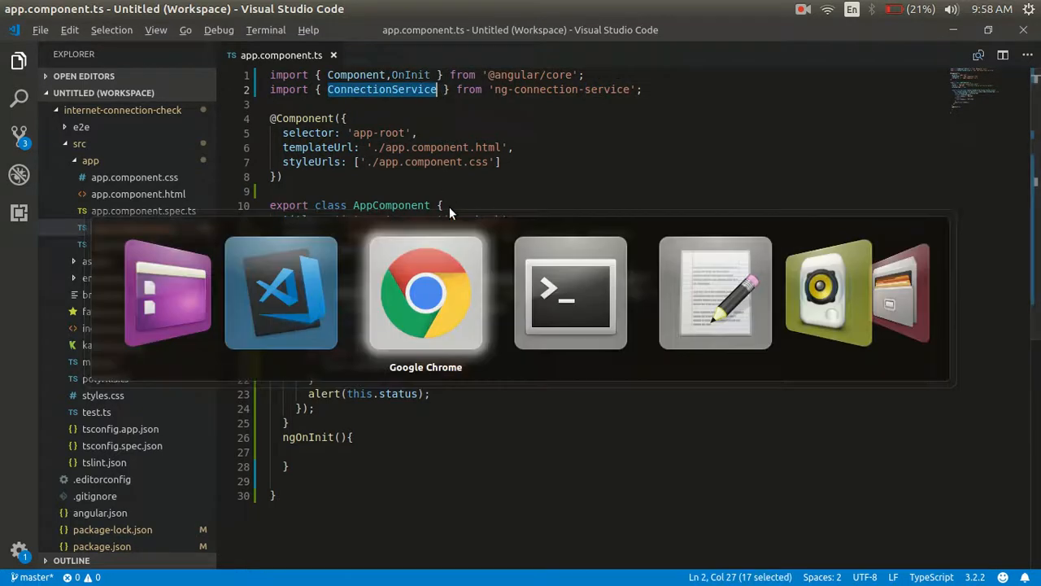
# Step: Return to the tutorial, highlight the word alert and scroll to the ng-connection-service install and import steps
pyautogui.click(426, 293)
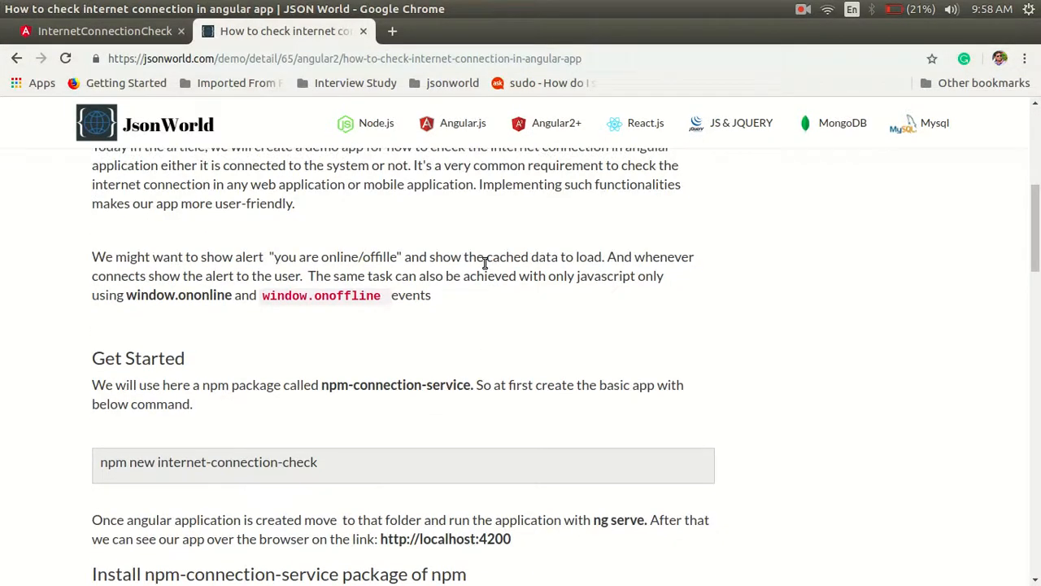
pyautogui.moveTo(234, 259)
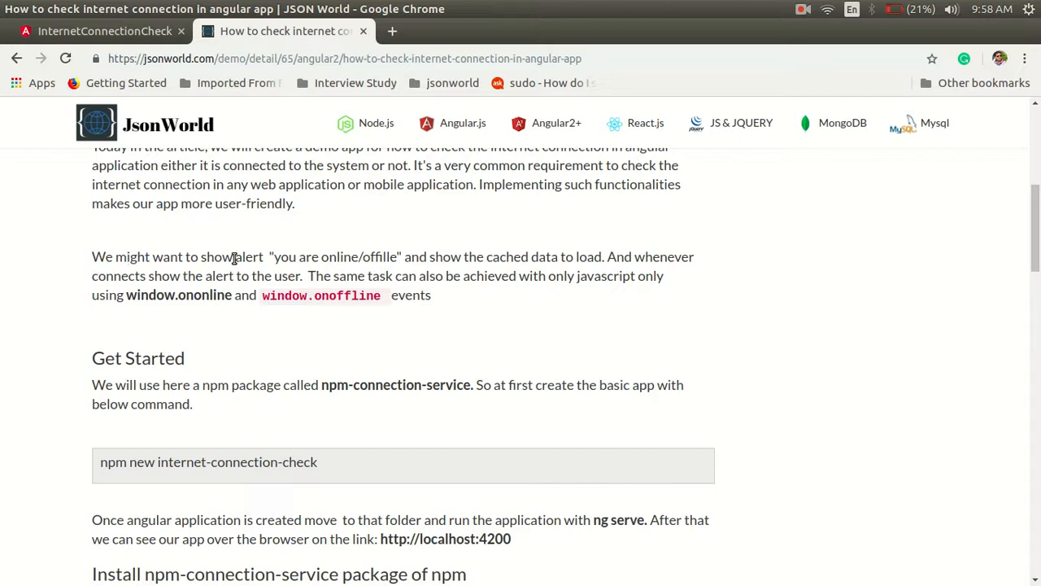
pyautogui.doubleClick(344, 296)
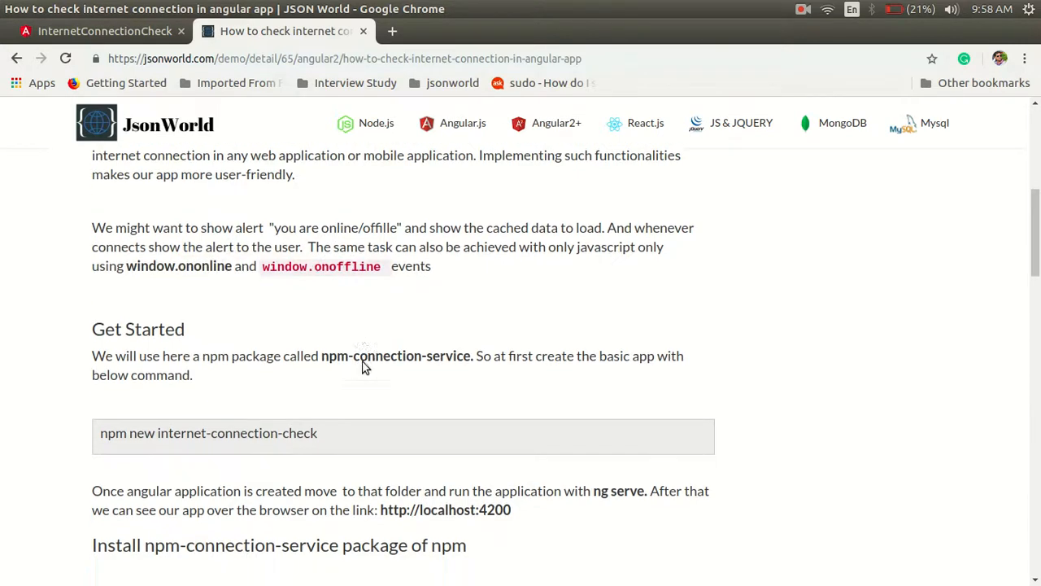
pyautogui.scroll(-3)
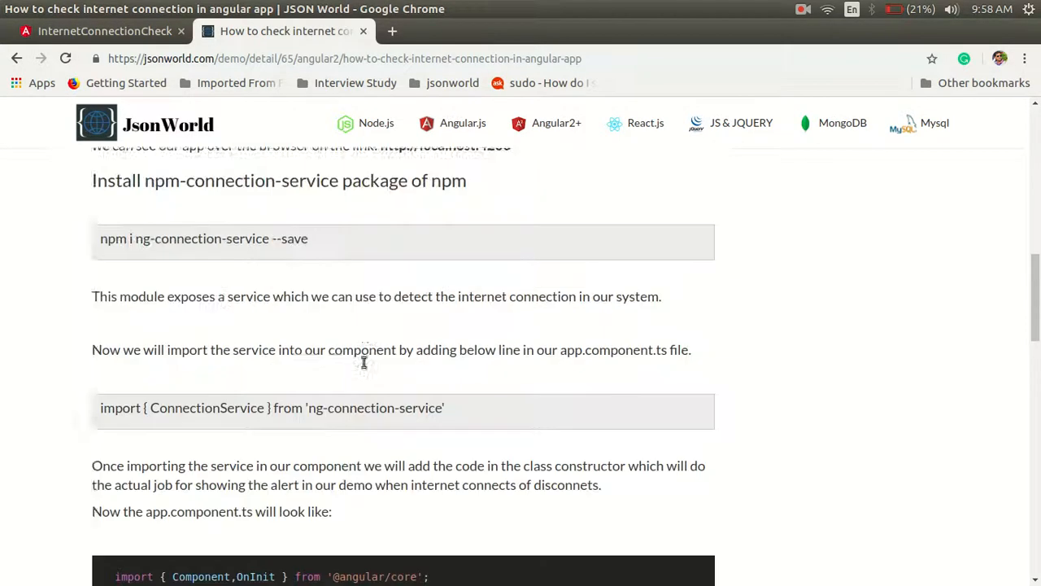
pyautogui.scroll(3)
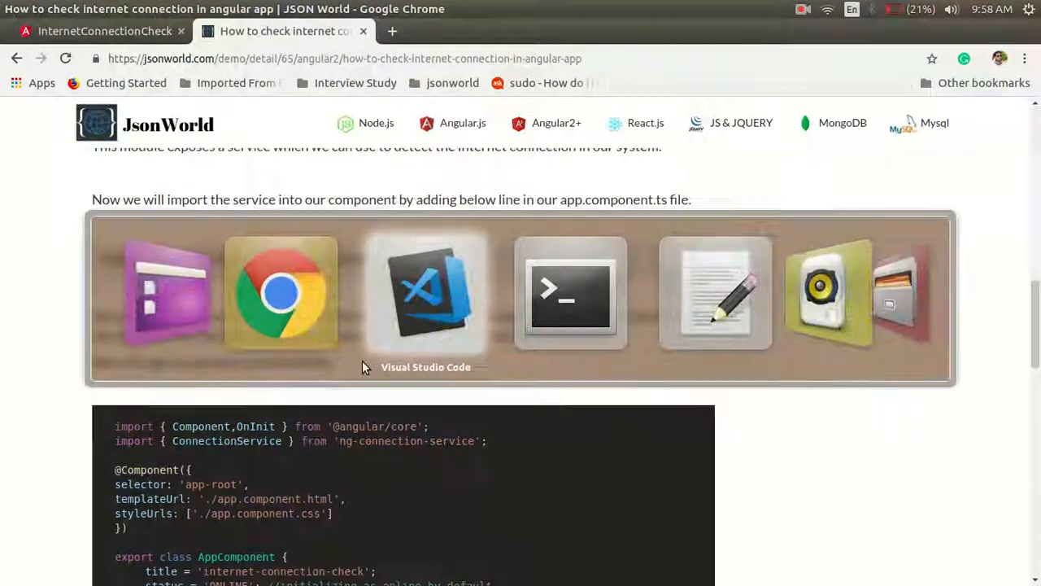
pyautogui.click(426, 291)
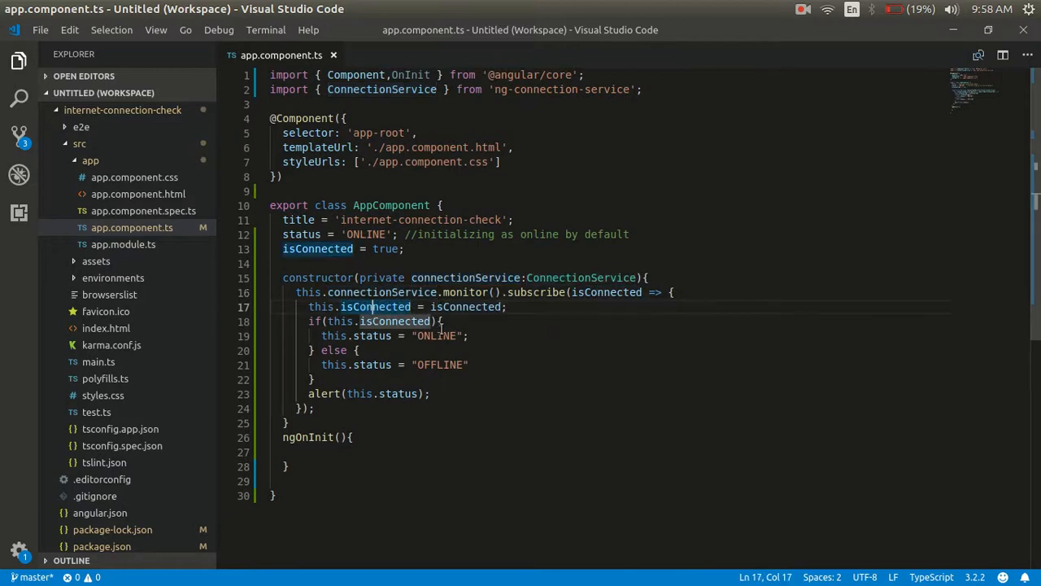
pyautogui.doubleClick(537, 293)
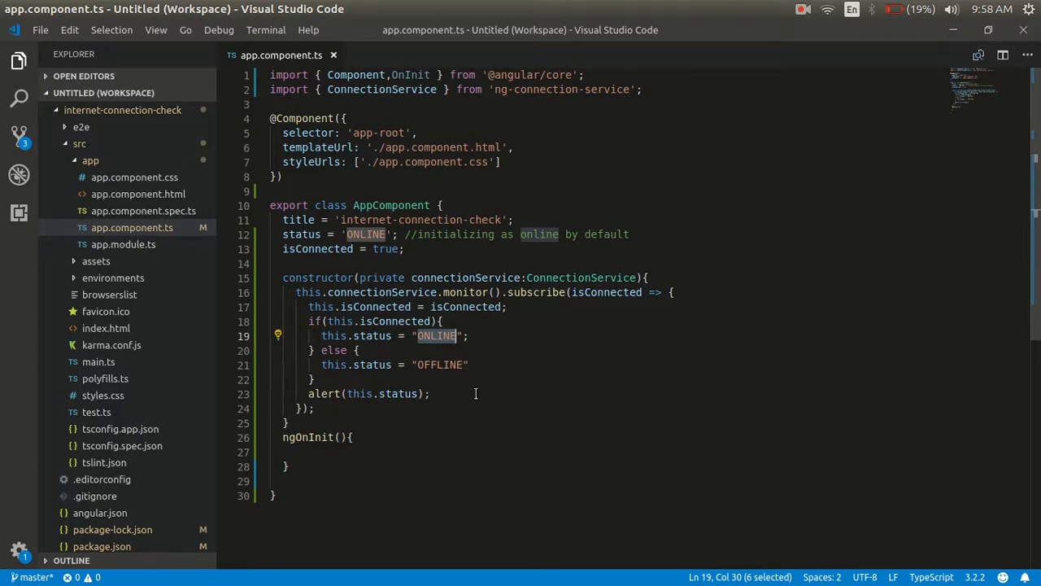
pyautogui.press('Alt+Tab')
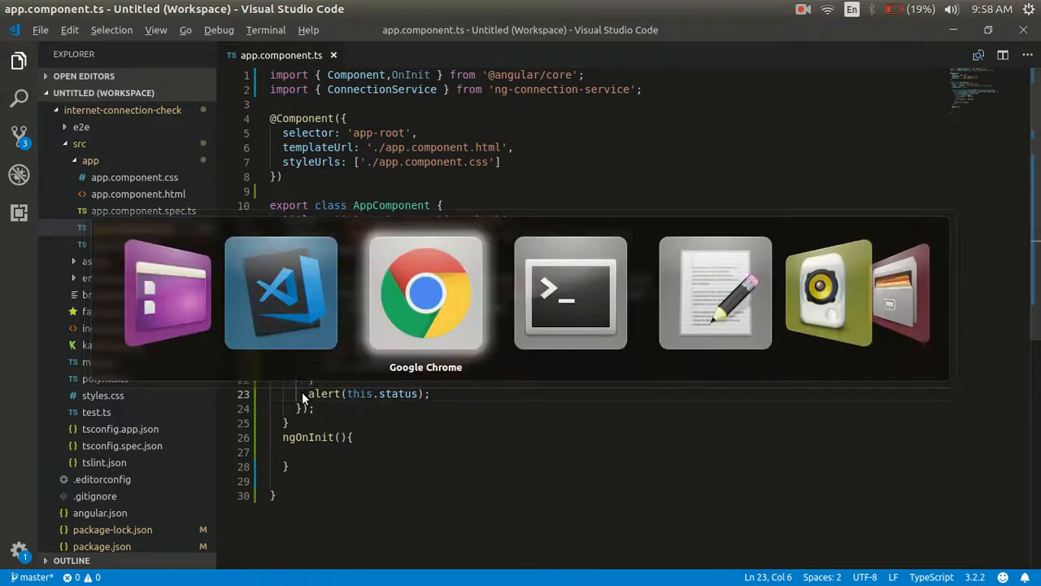
# Step: With the localhost:4200 app running, disconnect Wi-Fi, dismiss the OFFLINE alert, then list available networks
pyautogui.click(426, 292)
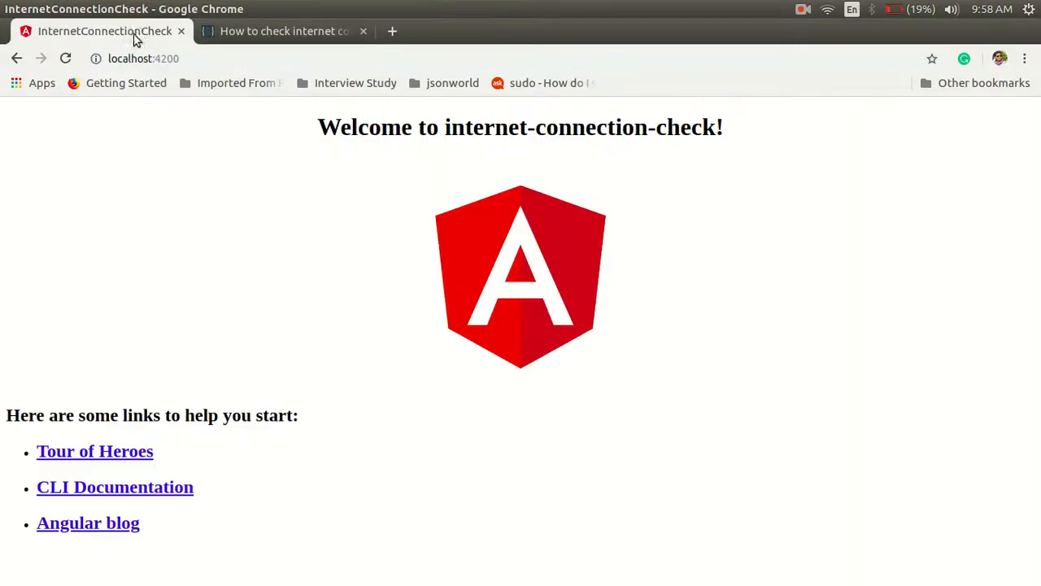
pyautogui.moveTo(341, 247)
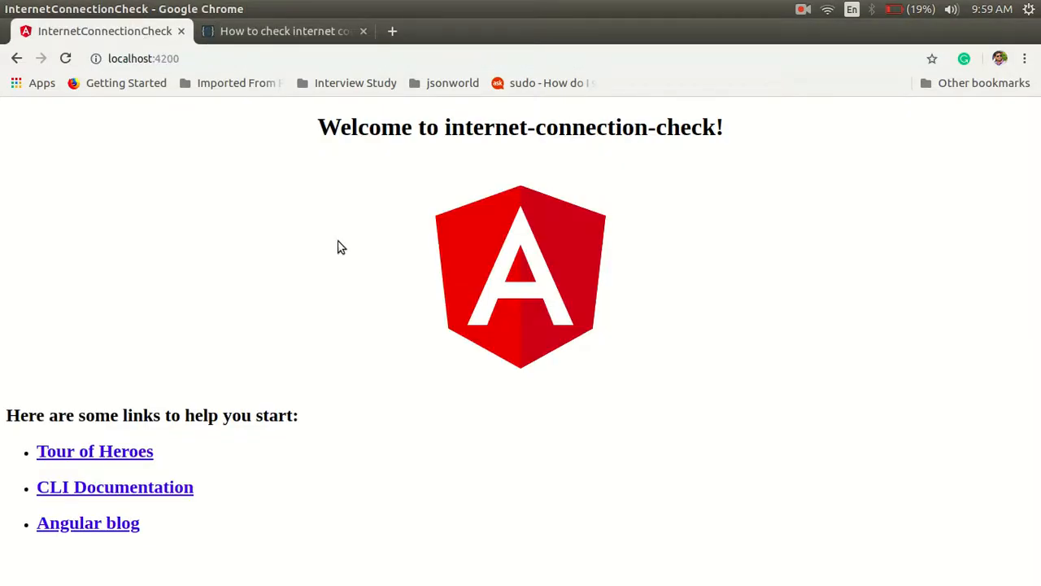
pyautogui.moveTo(423, 251)
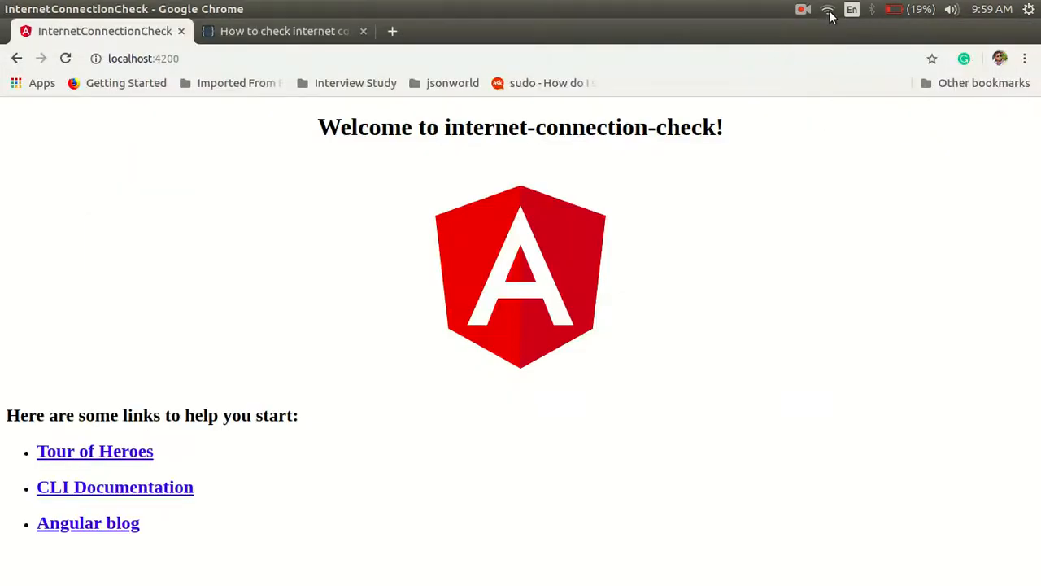
pyautogui.click(816, 10)
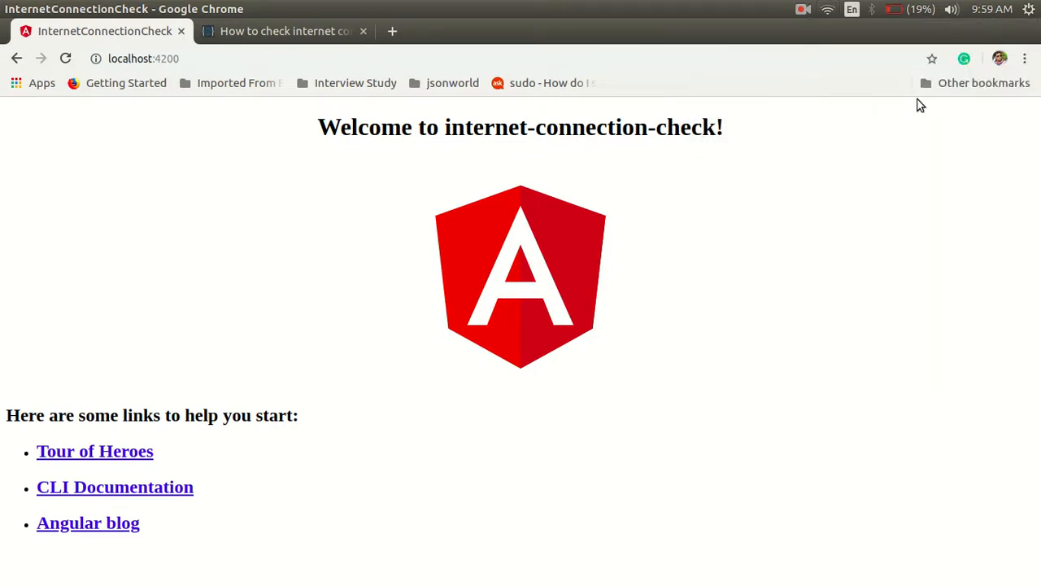
pyautogui.moveTo(753, 200)
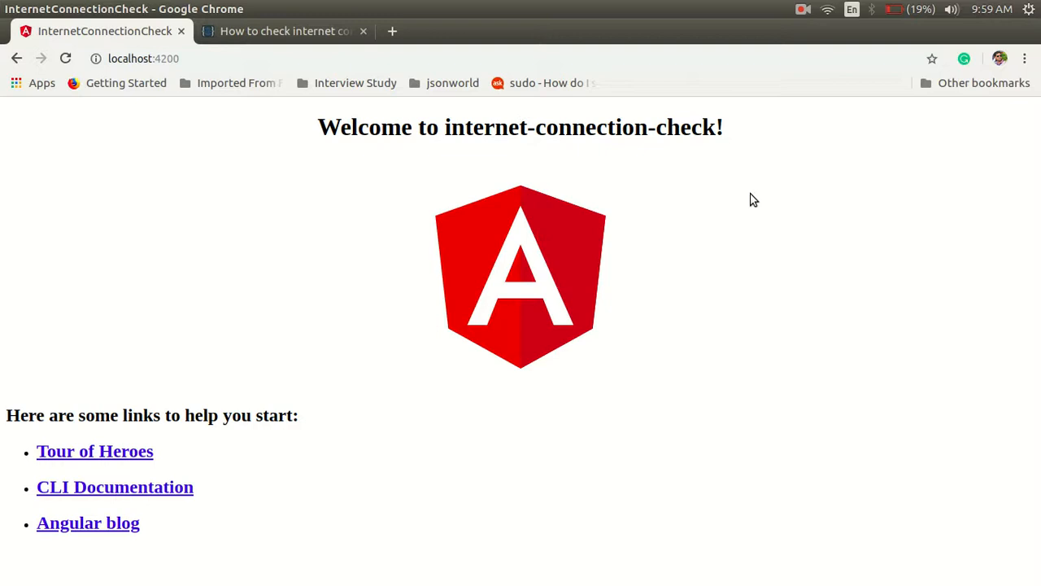
pyautogui.click(823, 10)
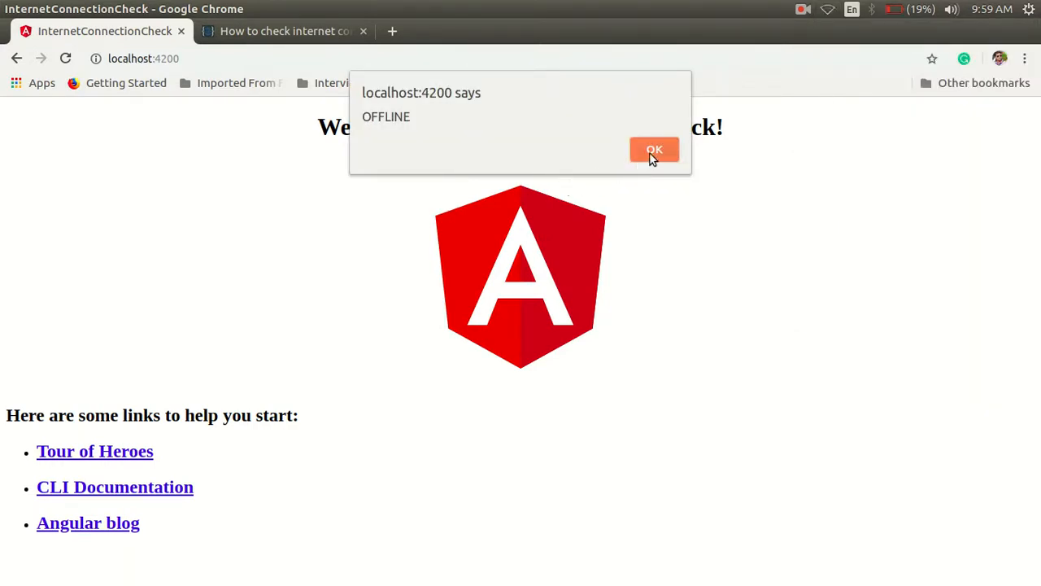
pyautogui.click(653, 150)
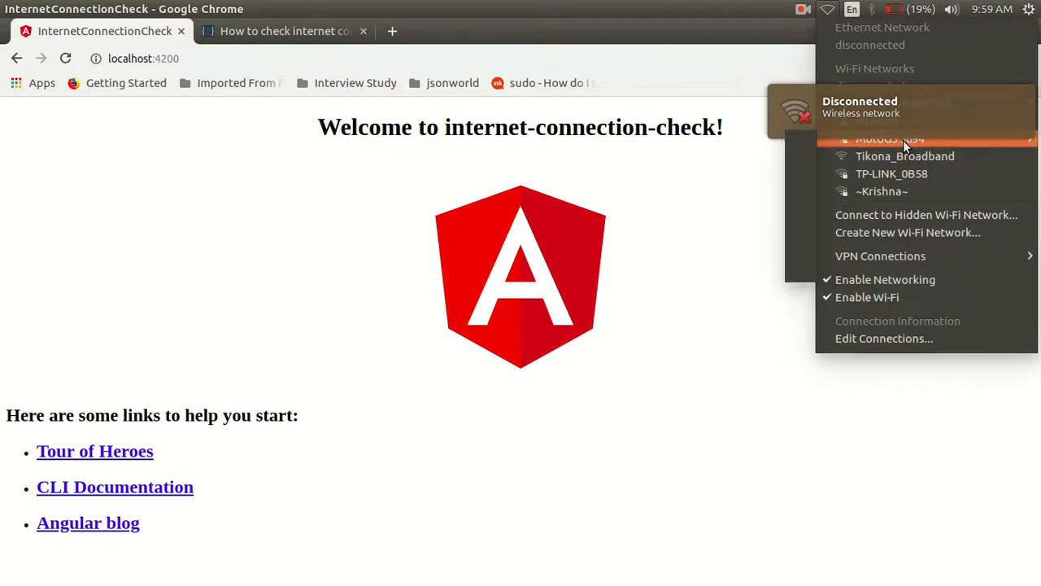
pyautogui.moveTo(905, 136)
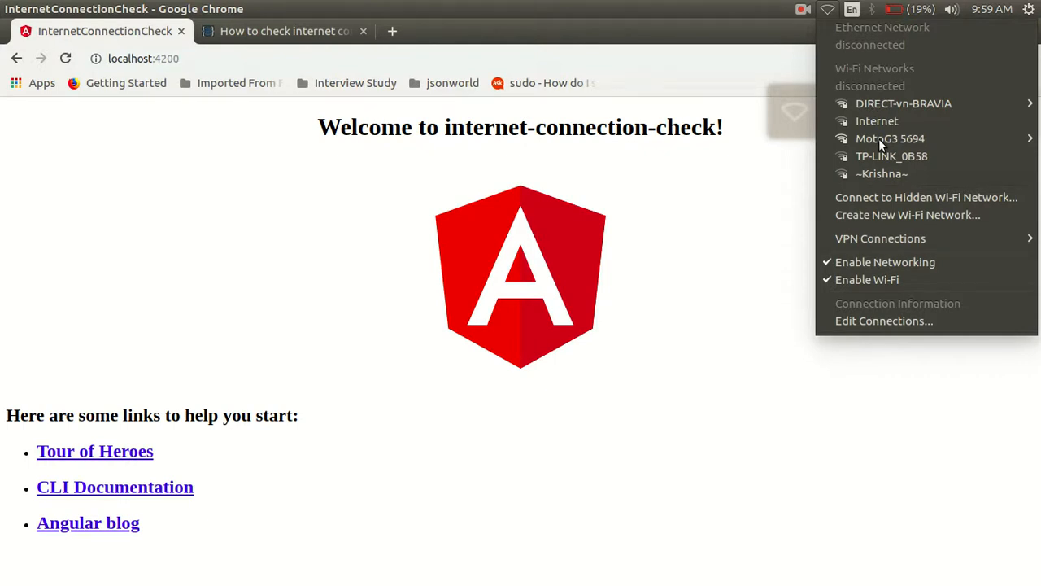
pyautogui.moveTo(890, 138)
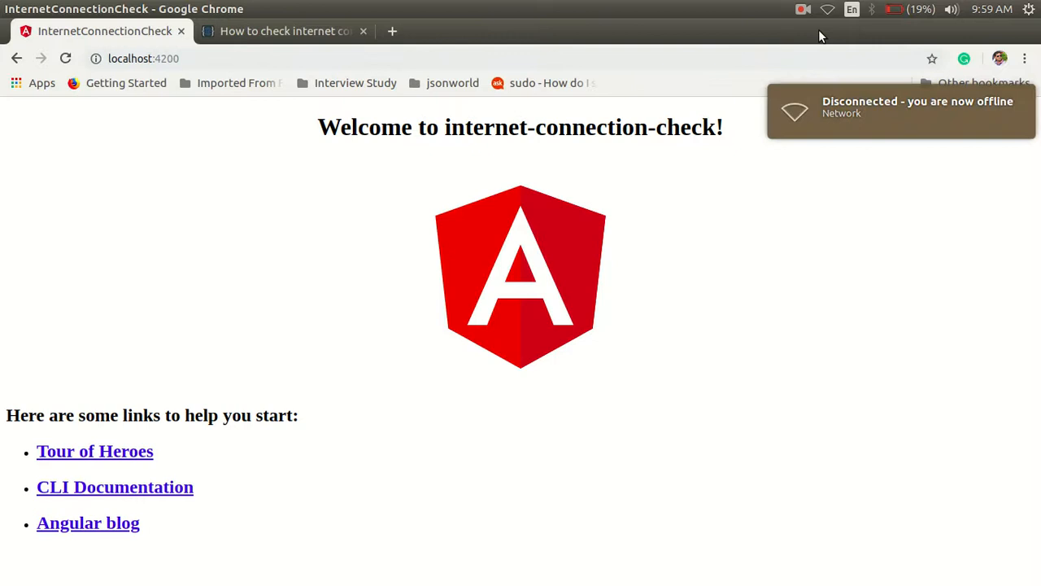
pyautogui.click(822, 10)
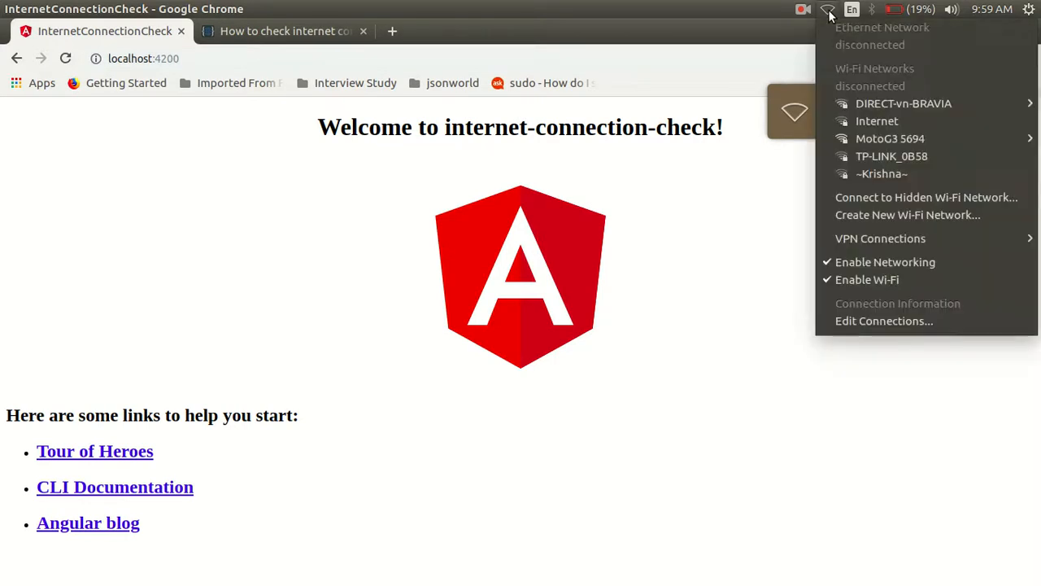
pyautogui.moveTo(889, 138)
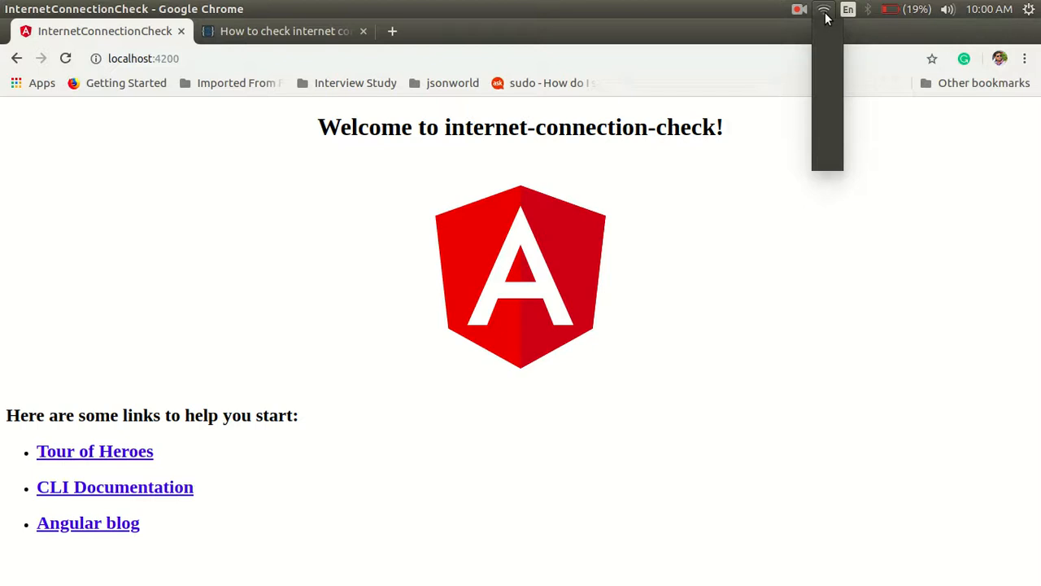
# Step: Rejoin the MotoG3 5694 network, confirm authentication, and dismiss the app's ONLINE alert
pyautogui.click(822, 10)
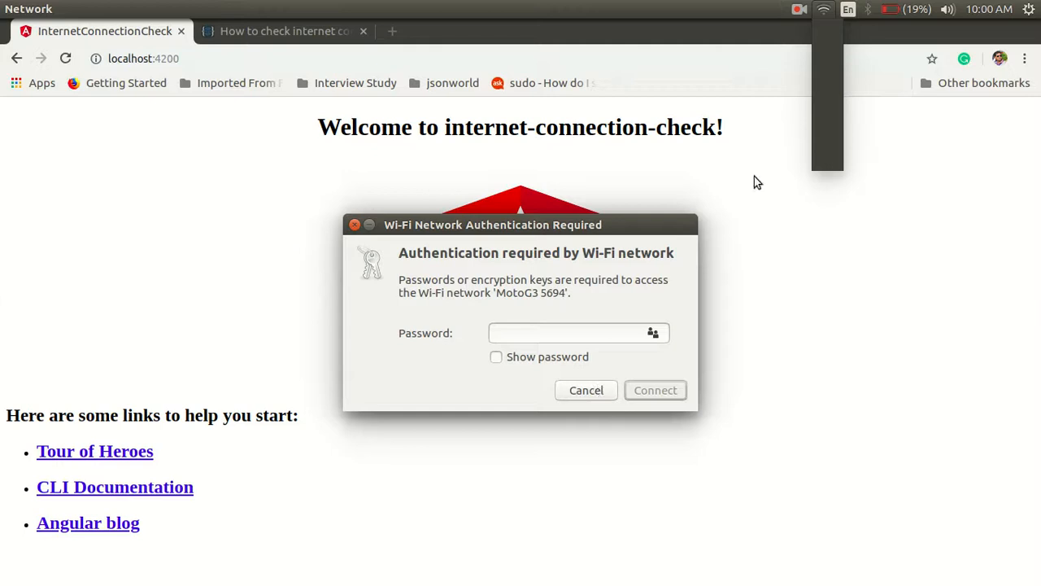
pyautogui.click(573, 332)
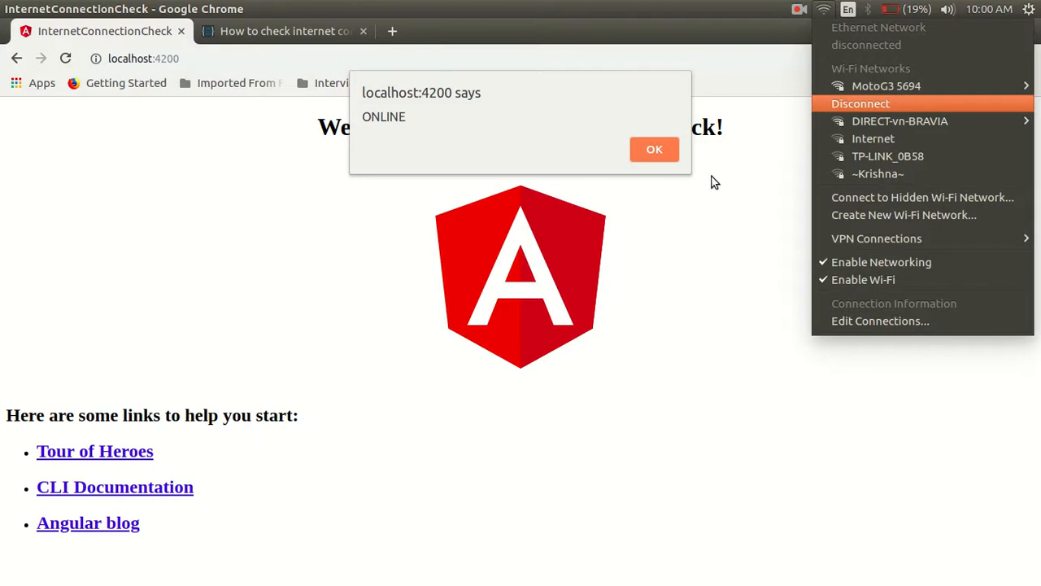
pyautogui.moveTo(910, 133)
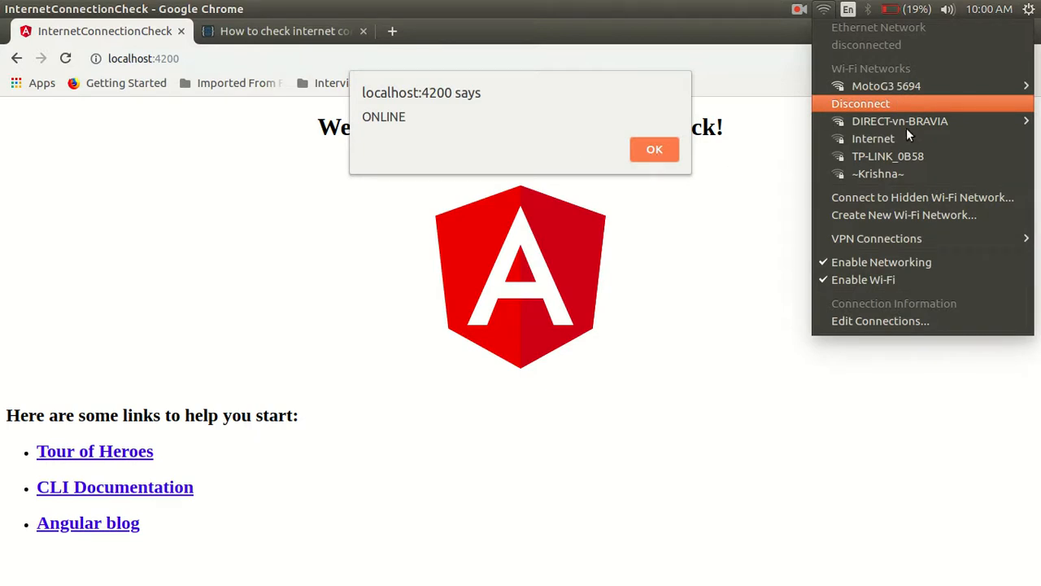
pyautogui.click(861, 104)
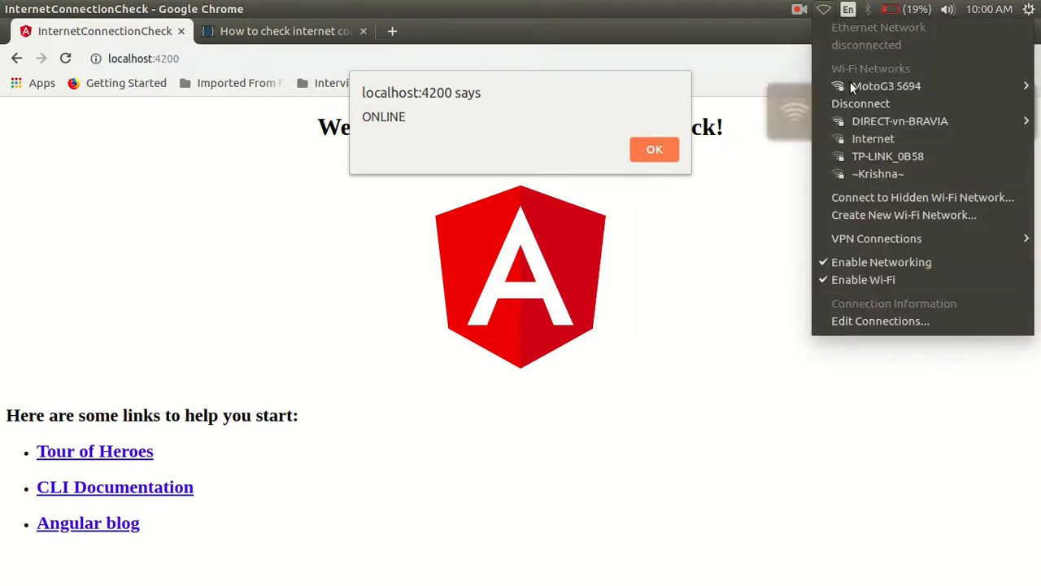
pyautogui.moveTo(912, 101)
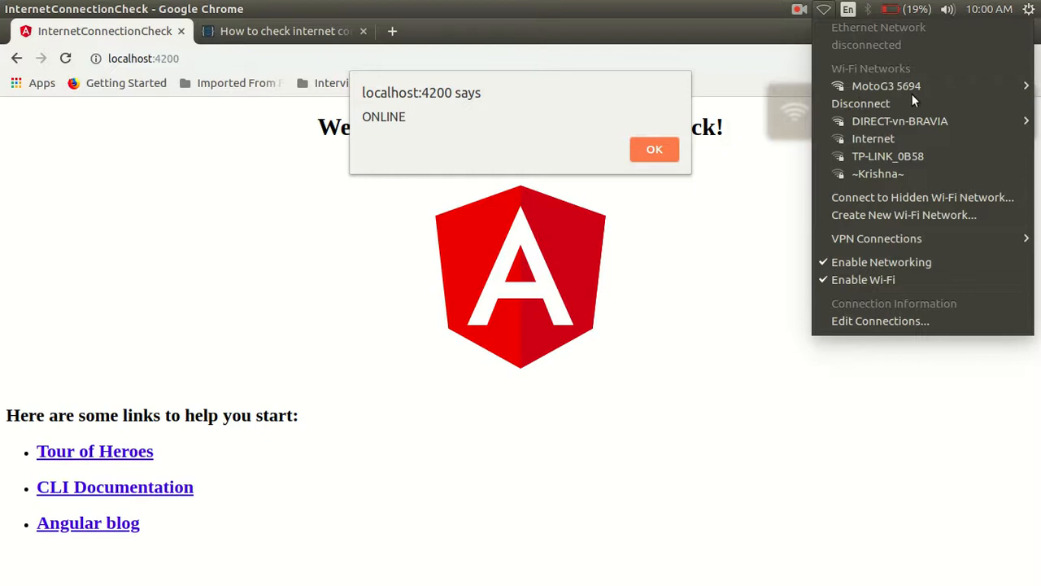
pyautogui.click(885, 84)
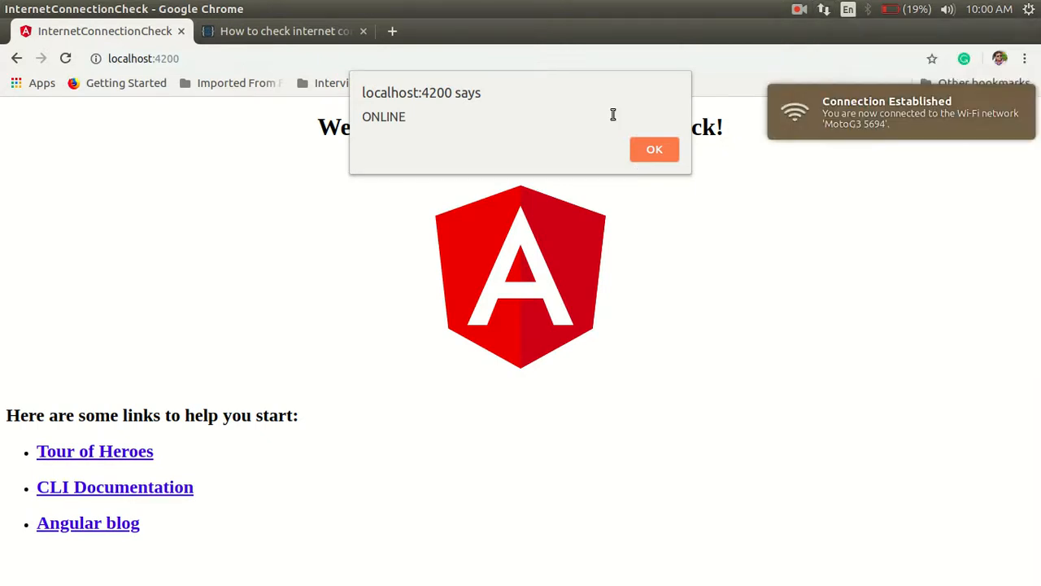
pyautogui.moveTo(654, 150)
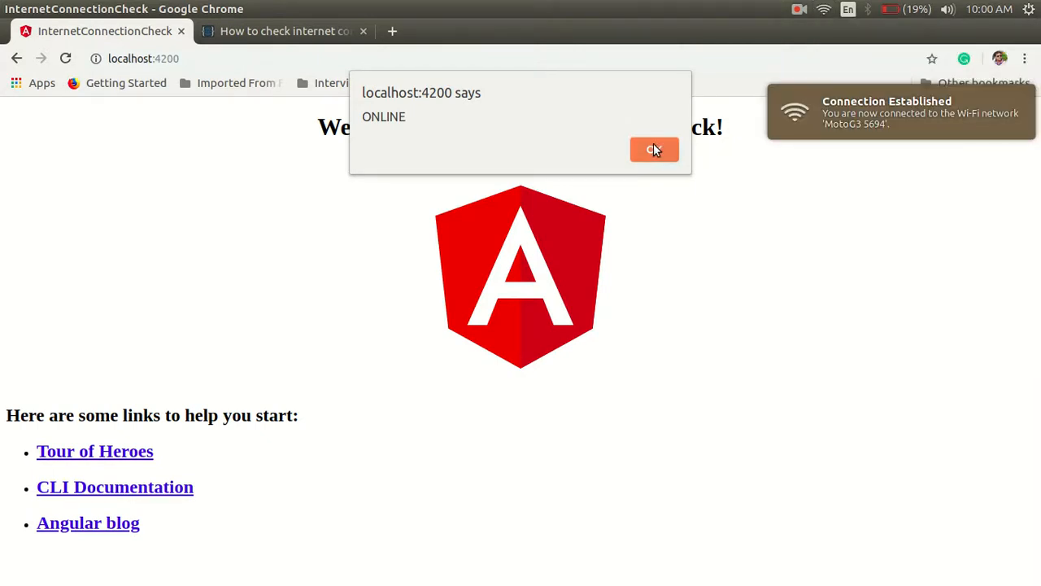
pyautogui.click(654, 150)
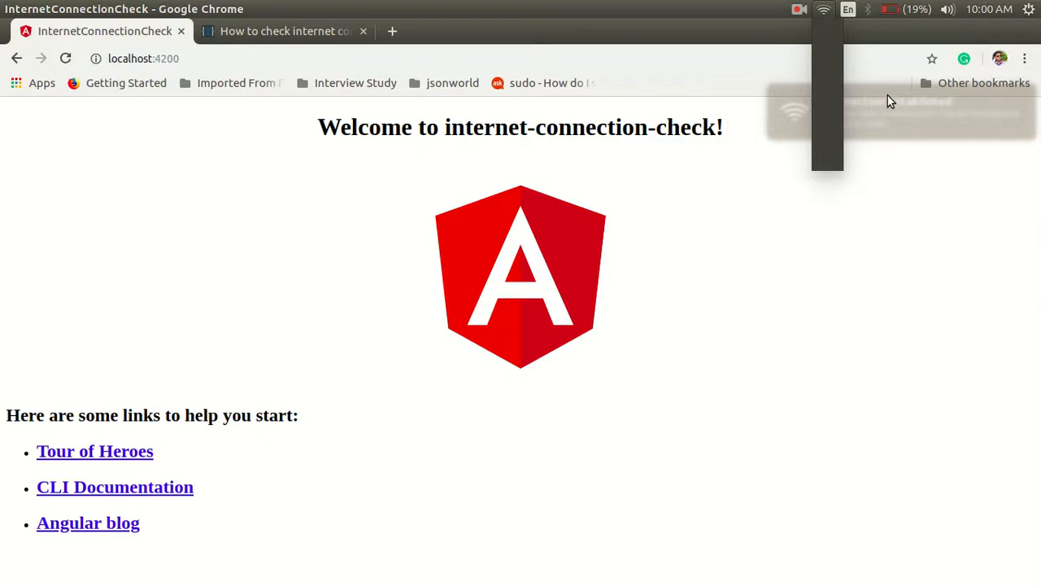
pyautogui.click(820, 10)
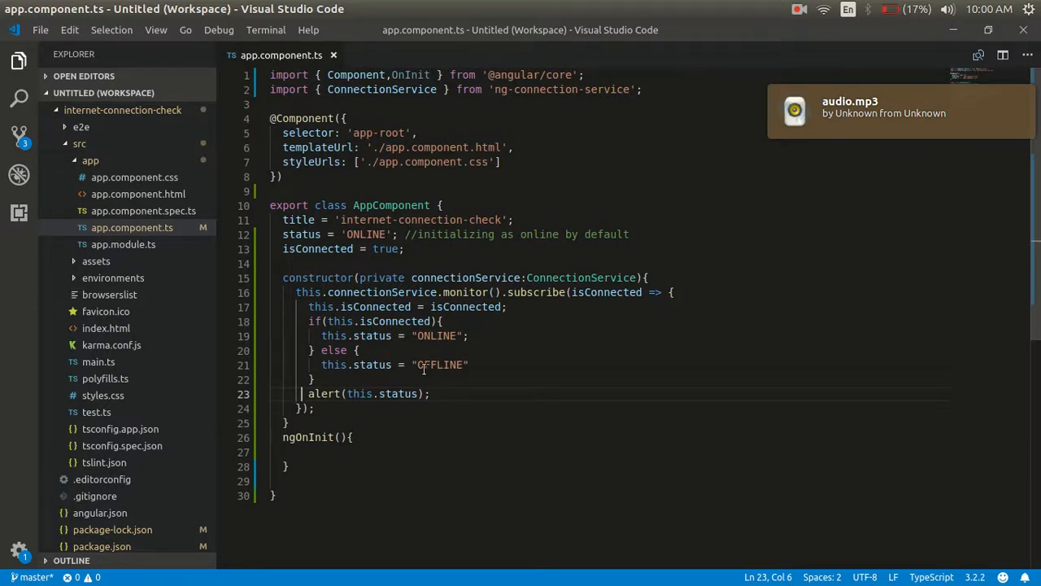
# Step: Highlight the isConnected variable where the monitor subscription assigns it in app.component.ts
pyautogui.doubleClick(465, 305)
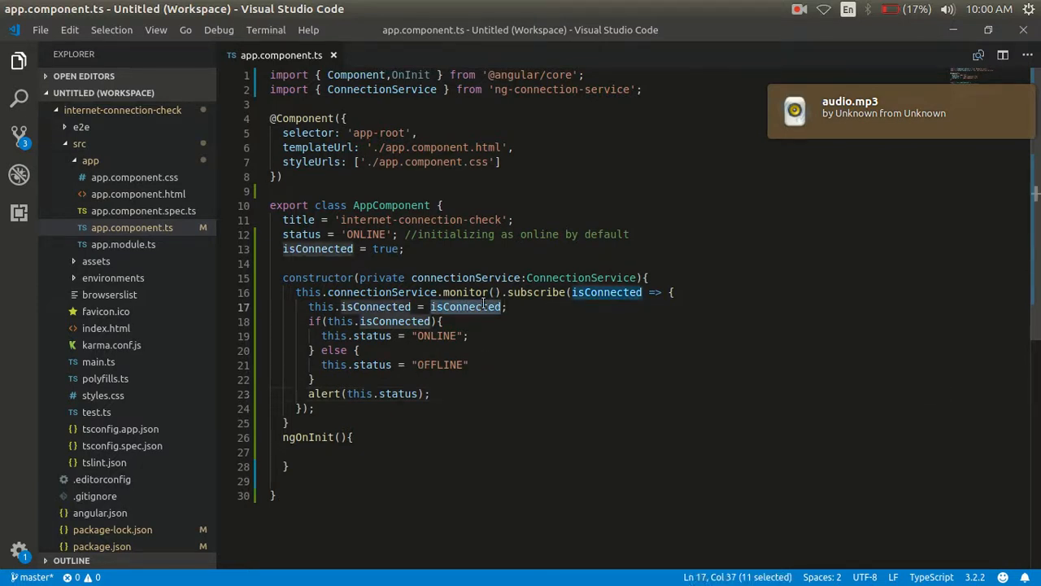